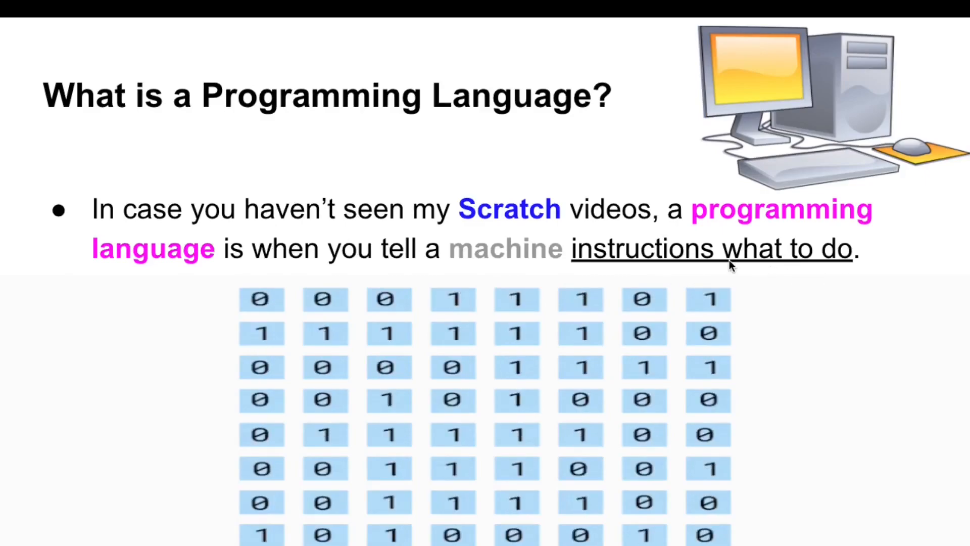
Advance from the 'What is a Programming Language?' slide to the IDLE slide.
key(Right)
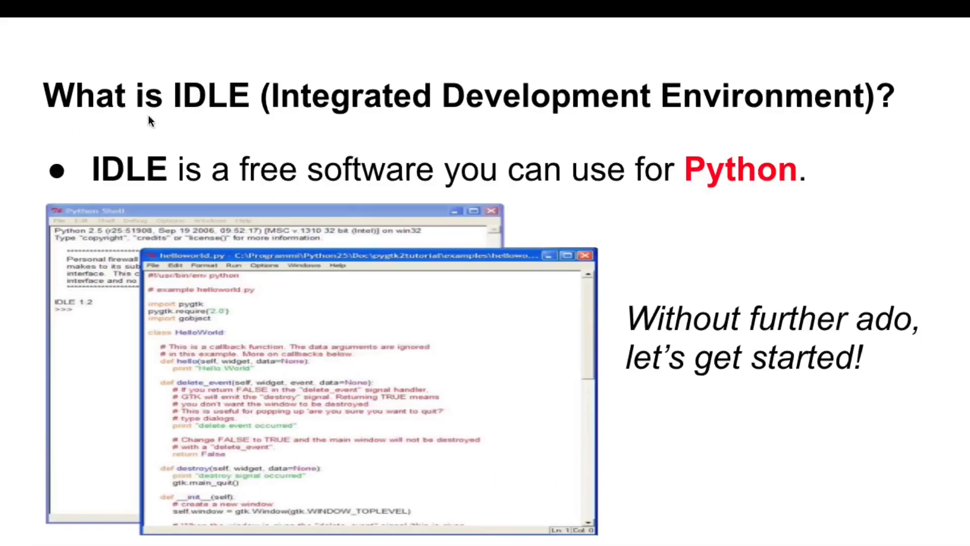
mouse_move(331, 189)
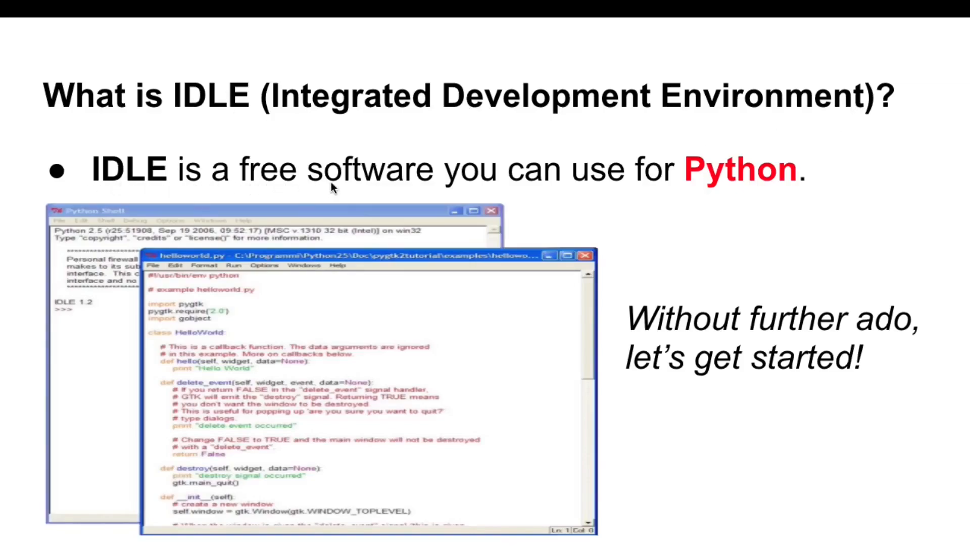
mouse_move(207, 240)
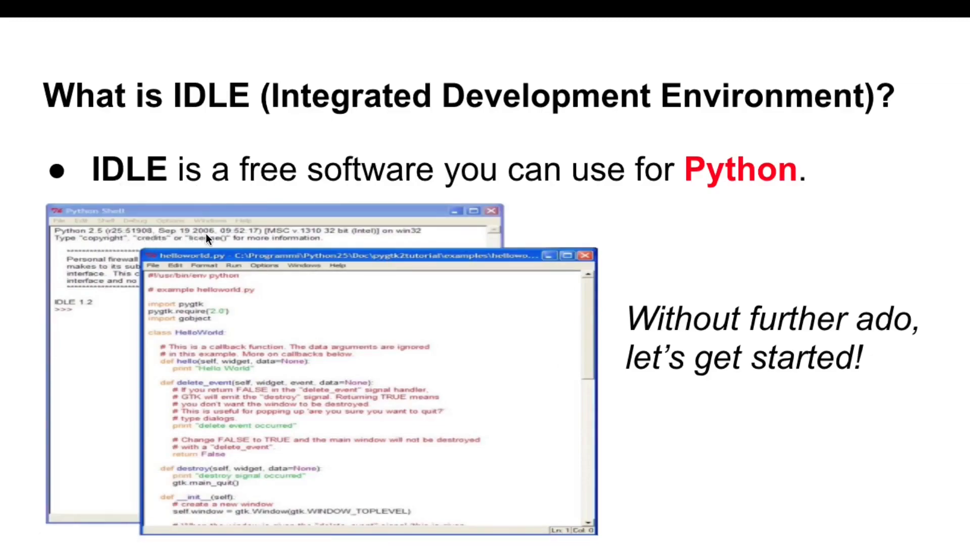
mouse_move(730, 386)
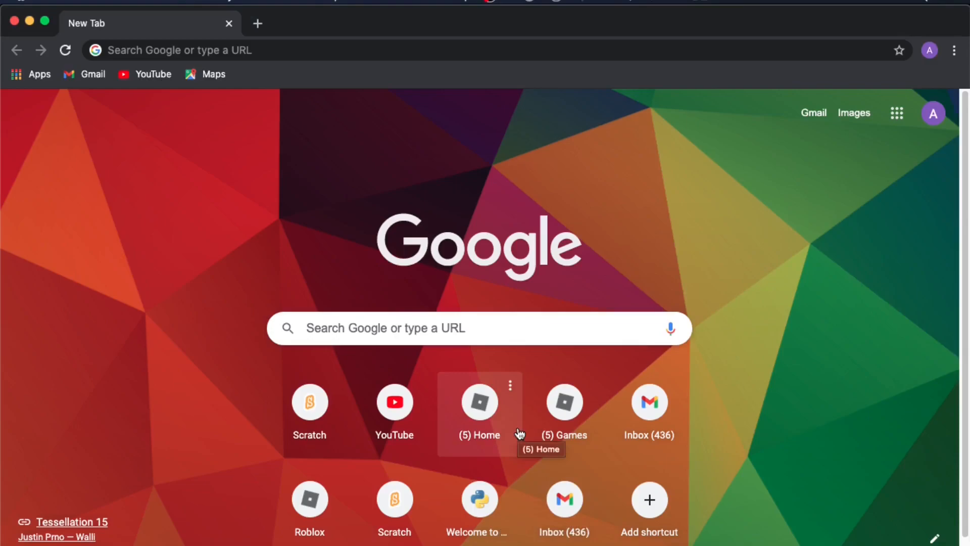
mouse_move(485, 245)
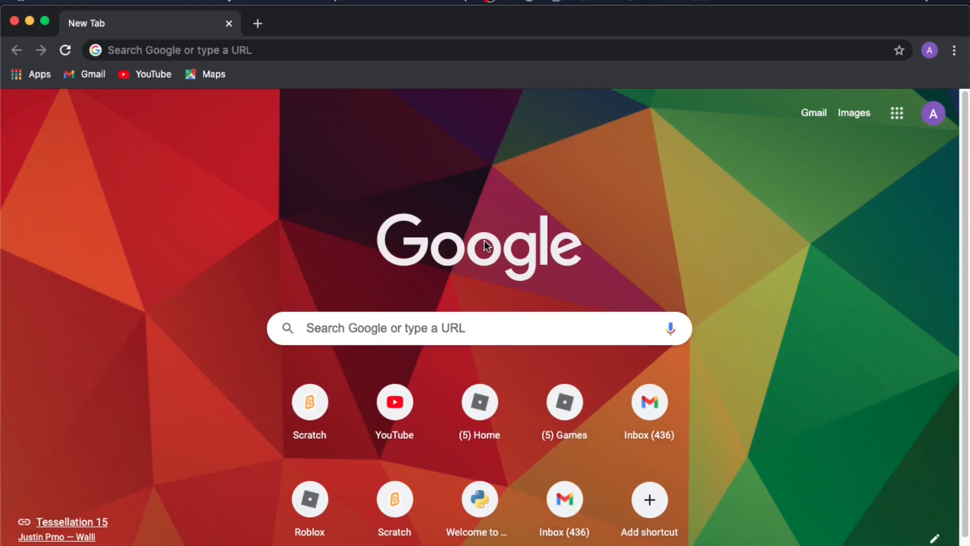
mouse_move(376, 93)
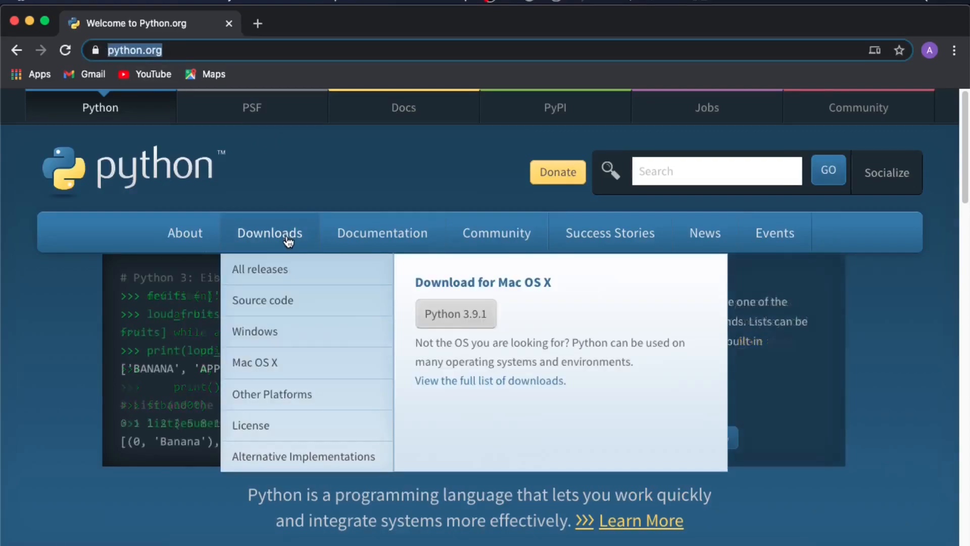
Download the Python 3.9.1 Mac OS X installer from python.org's Downloads page.
click(269, 233)
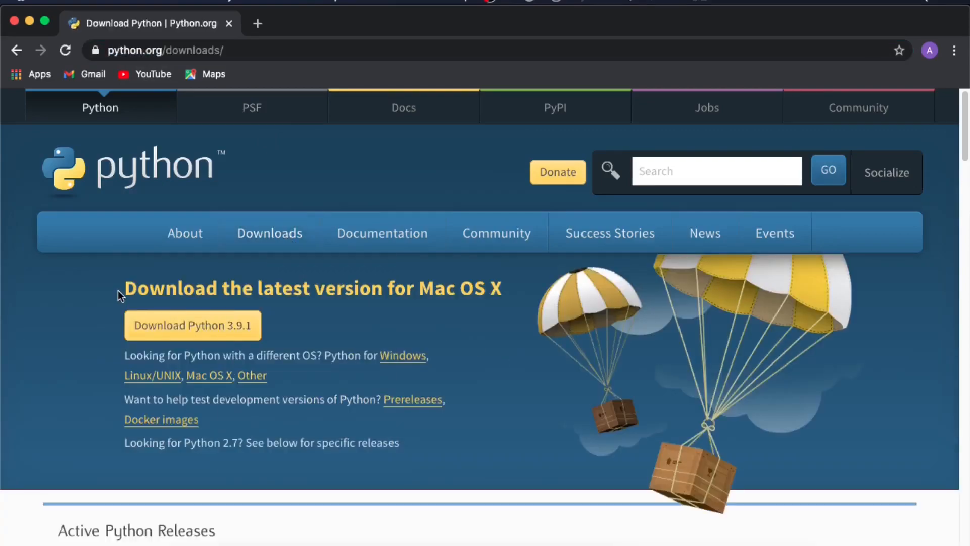
drag(124, 288, 504, 288)
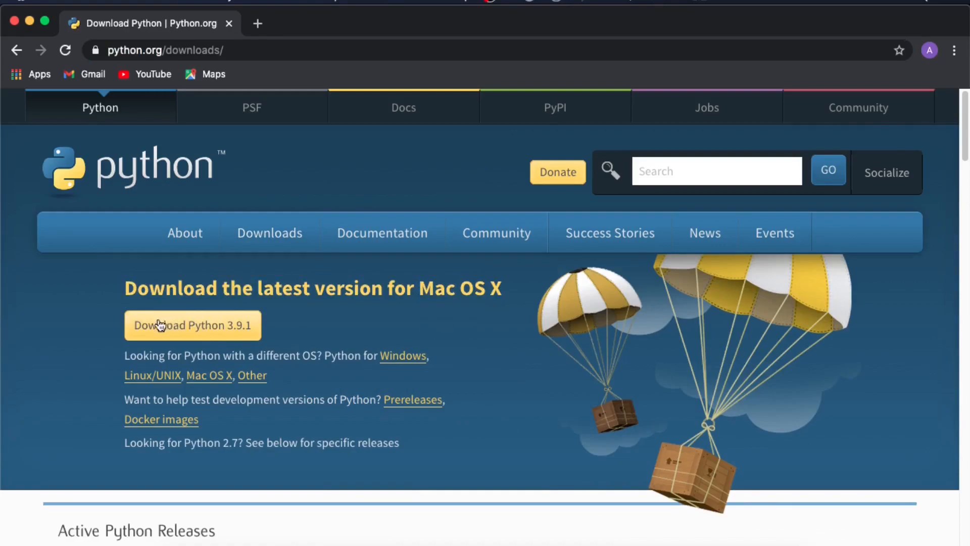
mouse_move(209, 333)
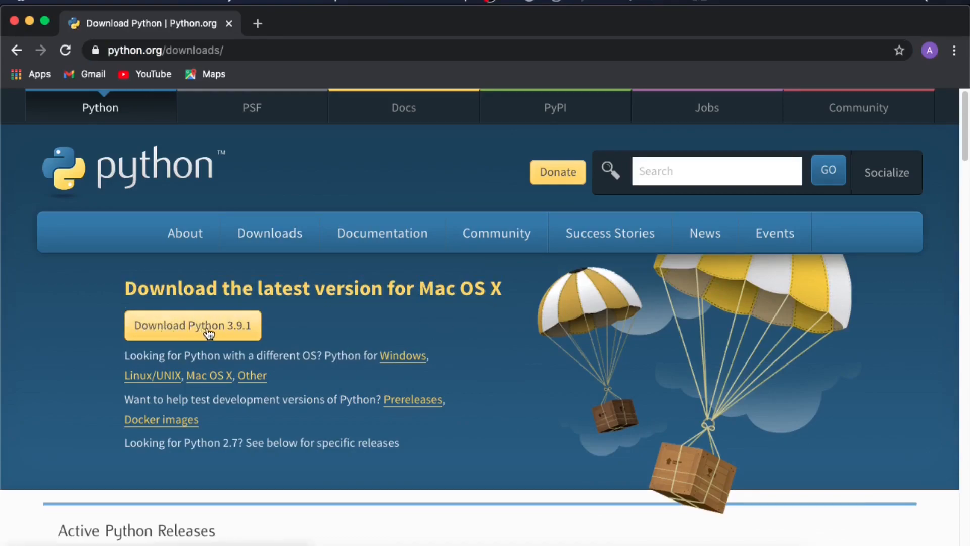
mouse_move(246, 333)
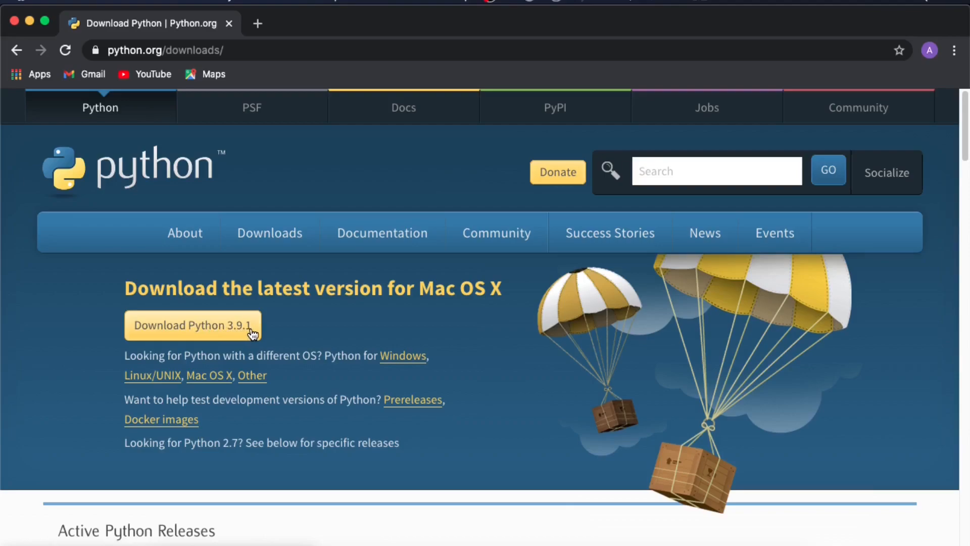
click(193, 325)
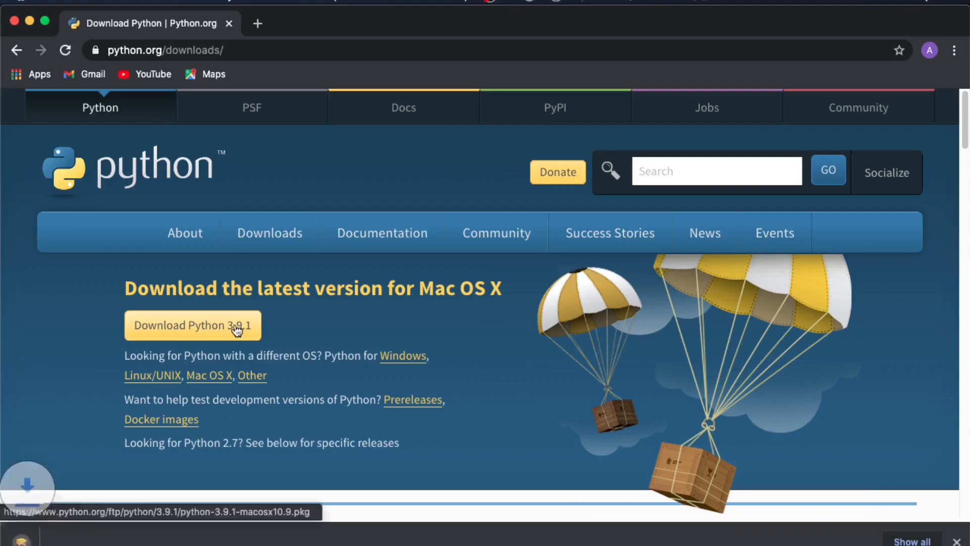
click(193, 325)
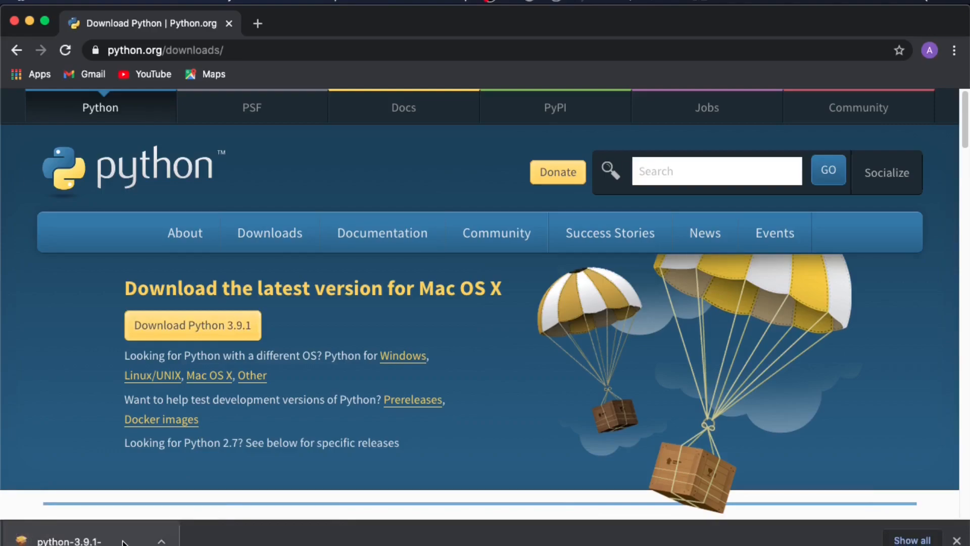
Run the Python 3.9.1 .pkg, agree to the licence, and authorise installation.
click(68, 540)
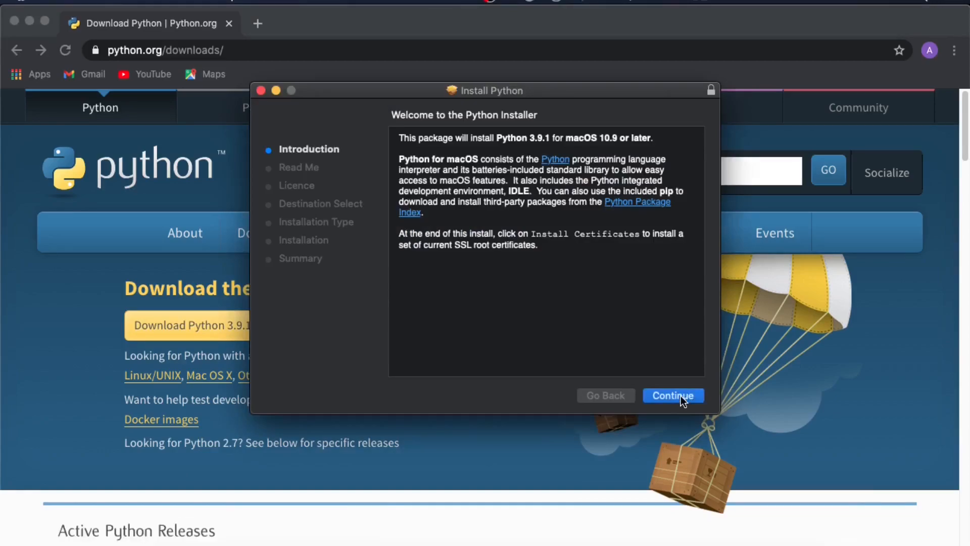
click(672, 395)
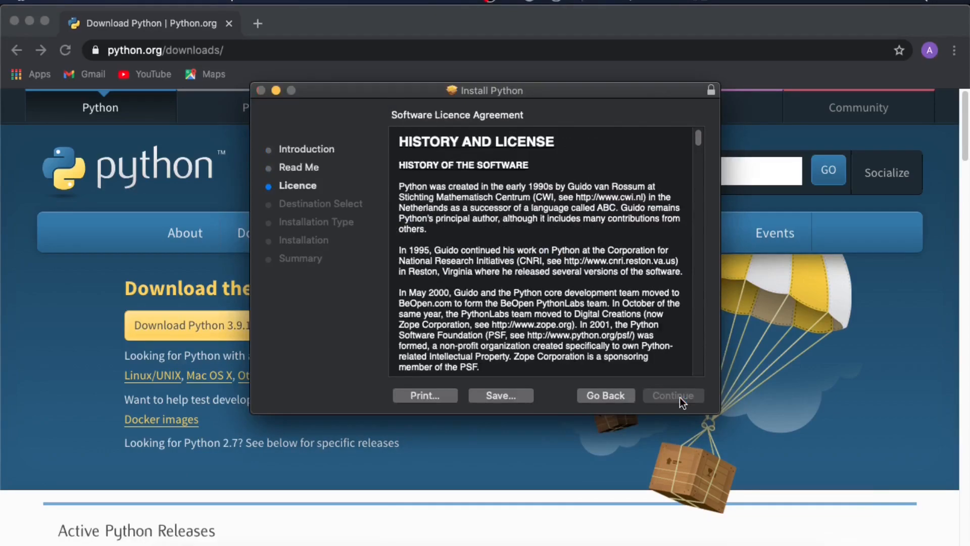
click(672, 395)
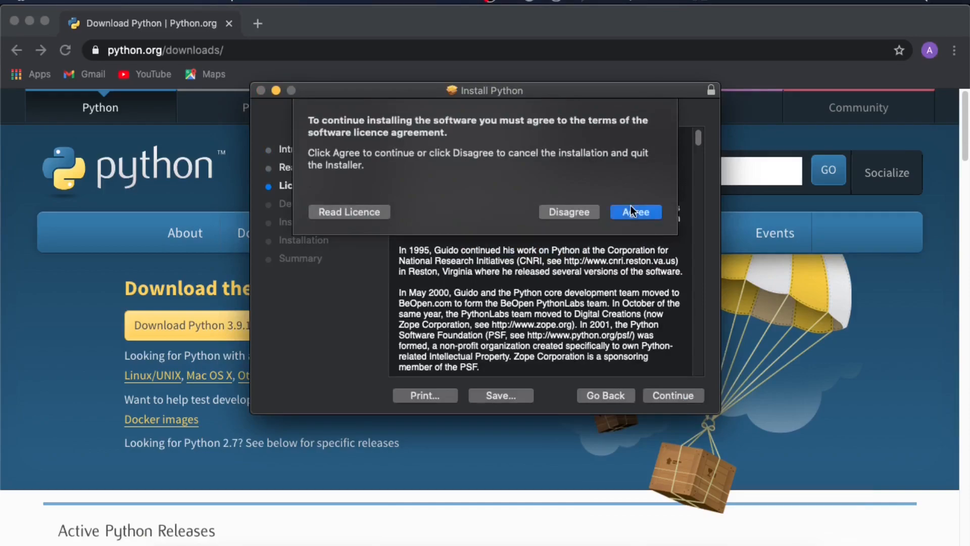
click(634, 212)
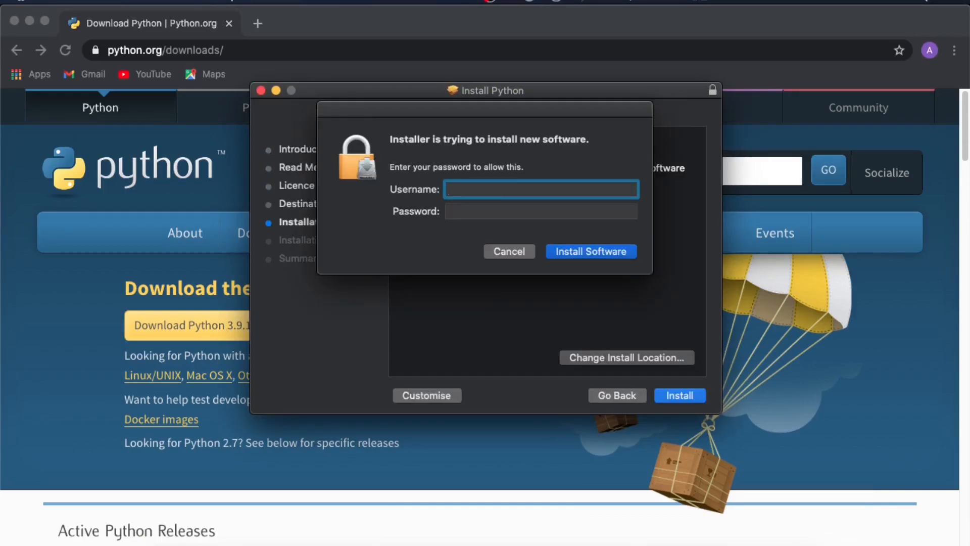
click(589, 251)
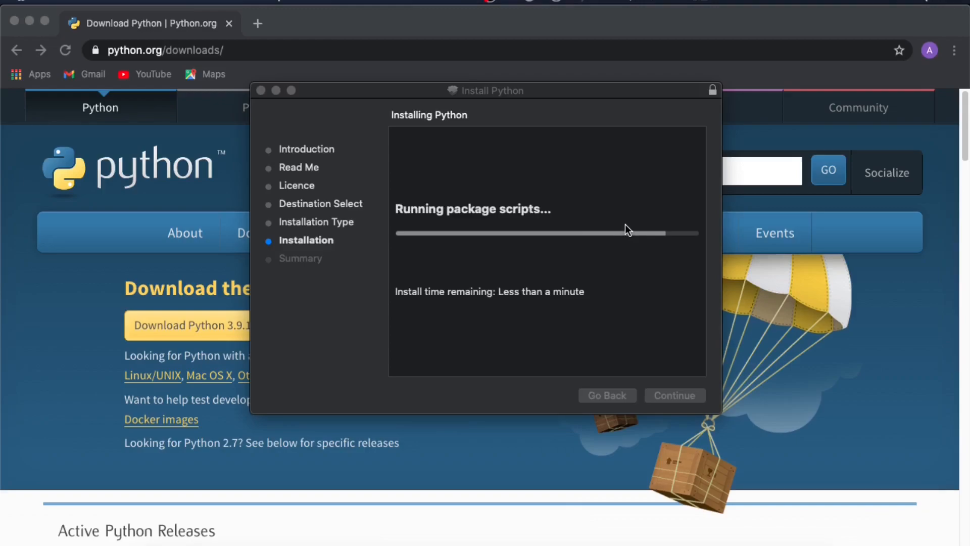
mouse_move(622, 243)
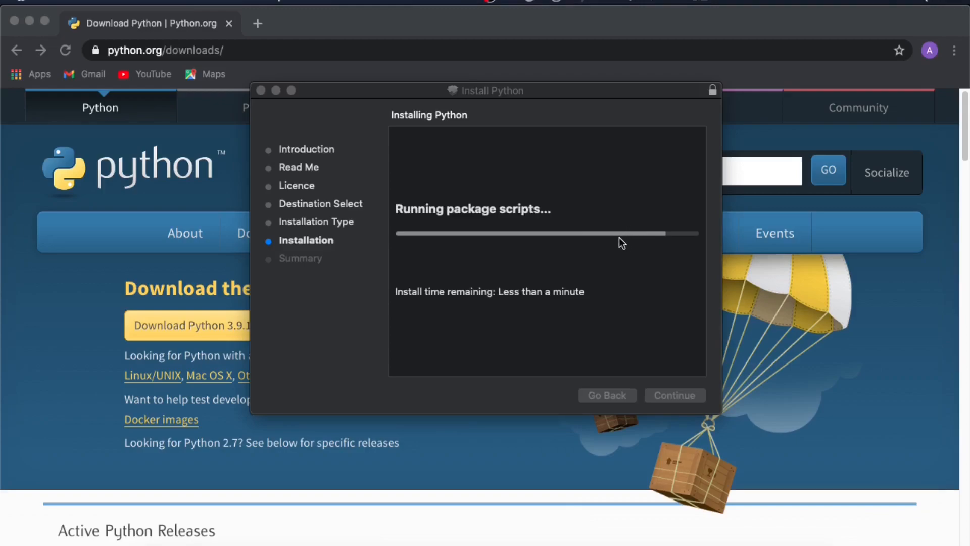
mouse_move(609, 246)
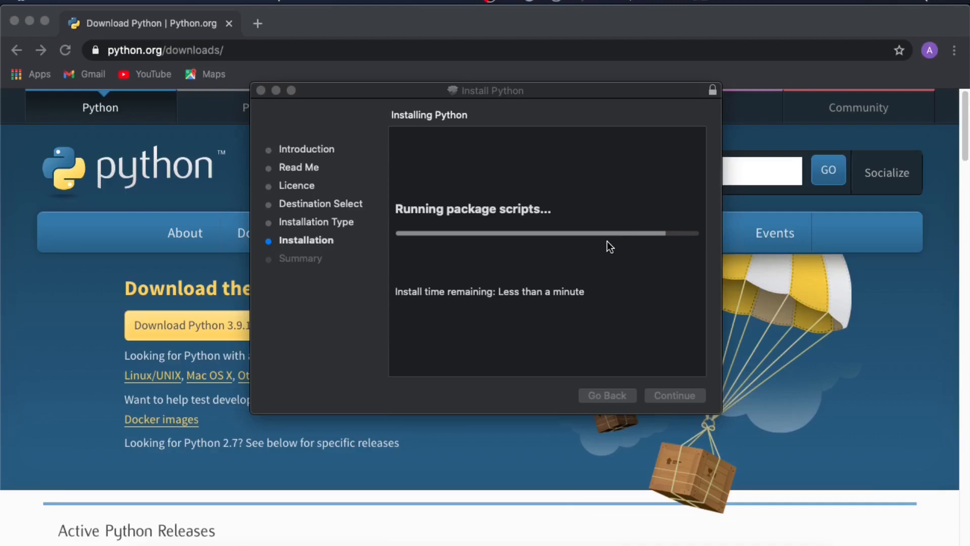
mouse_move(566, 250)
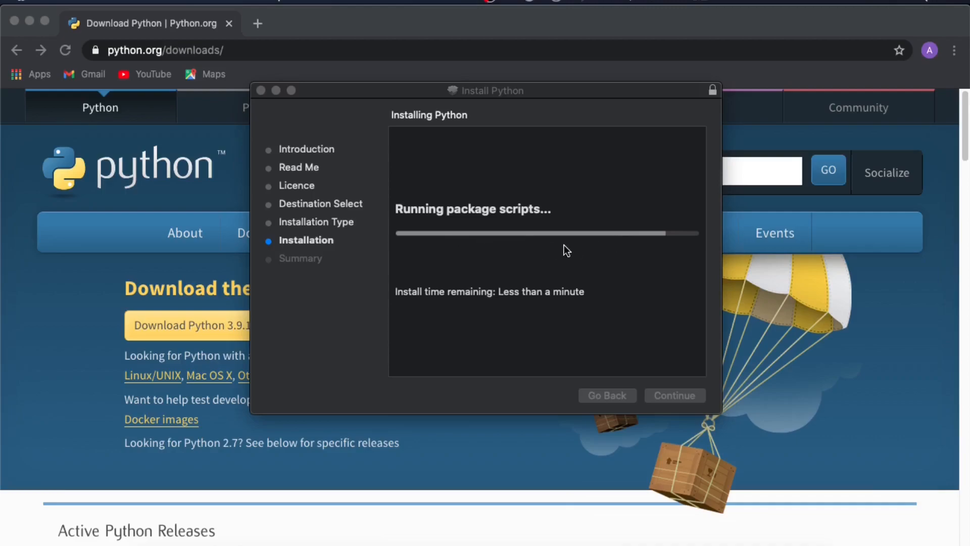
mouse_move(664, 240)
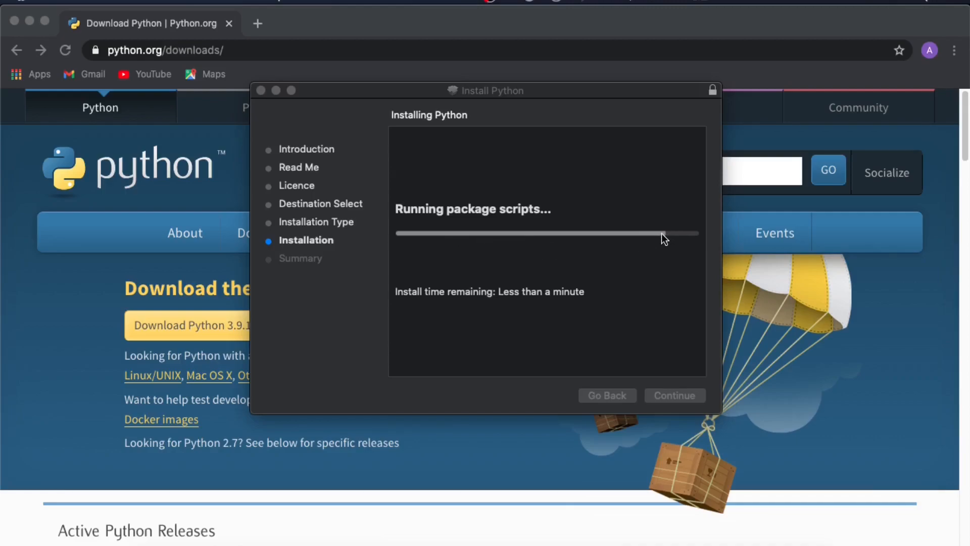
mouse_move(594, 238)
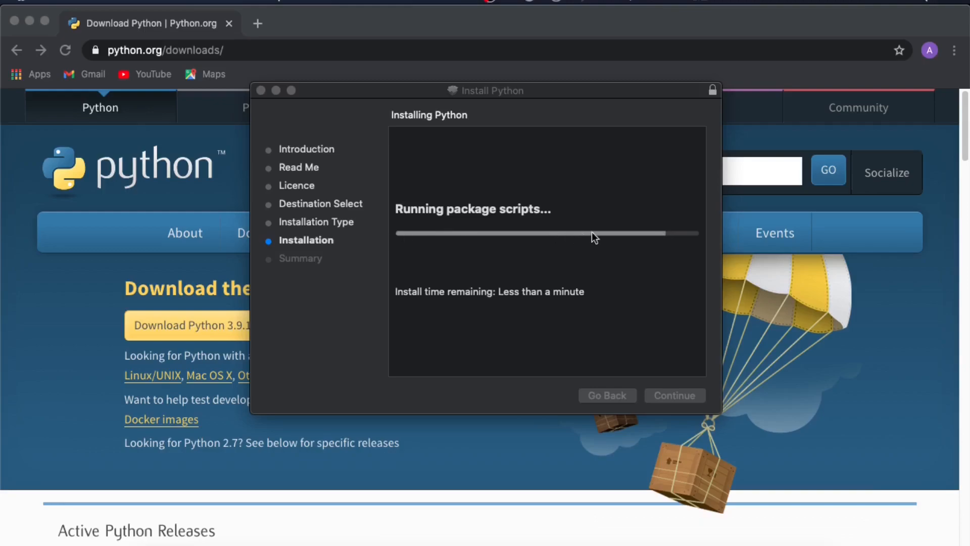
Search for 'IDLE' in macOS Spotlight.
click(257, 24)
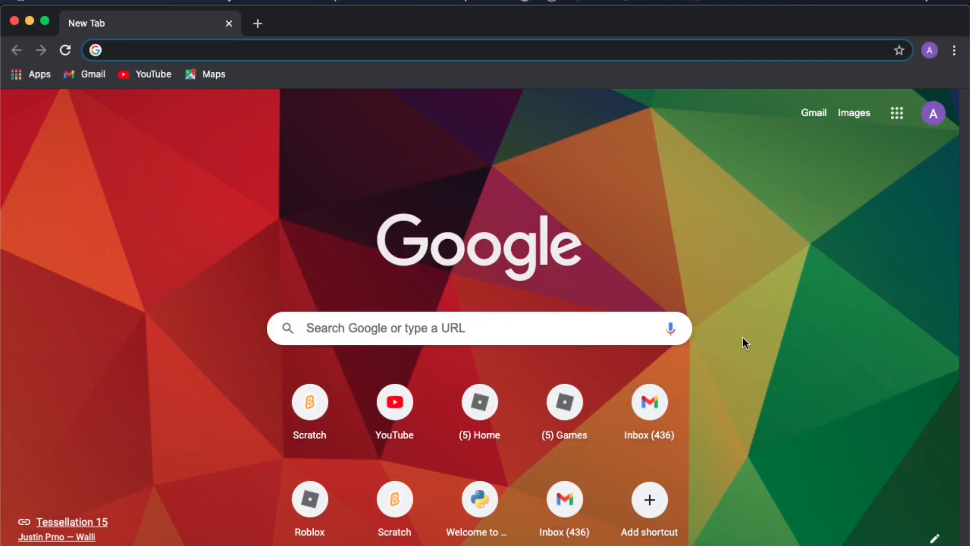
key(cmd+space)
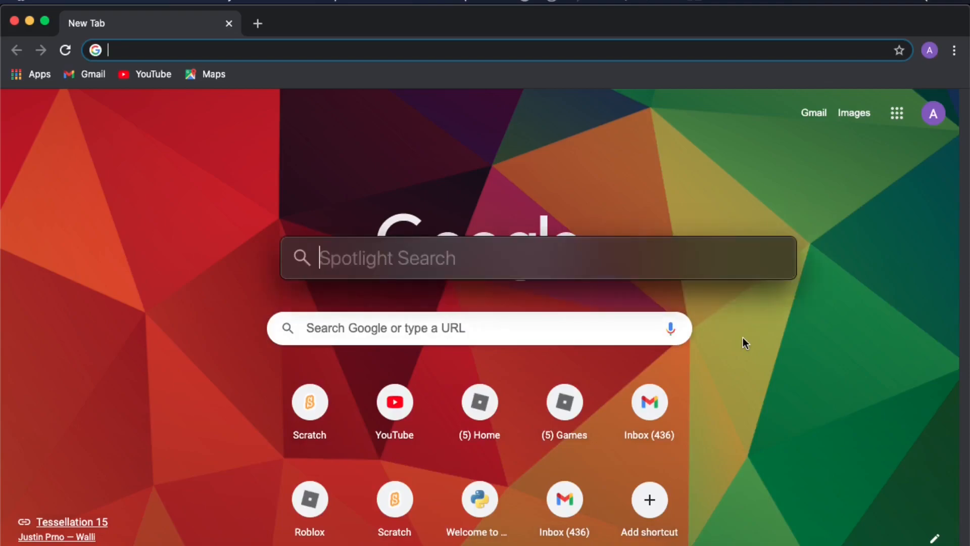
text(IDLE)
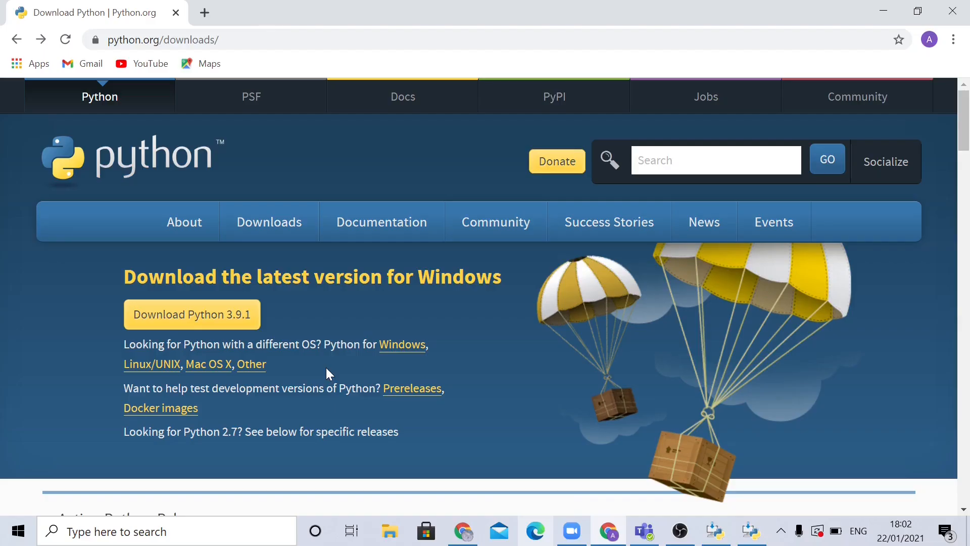
mouse_move(185, 180)
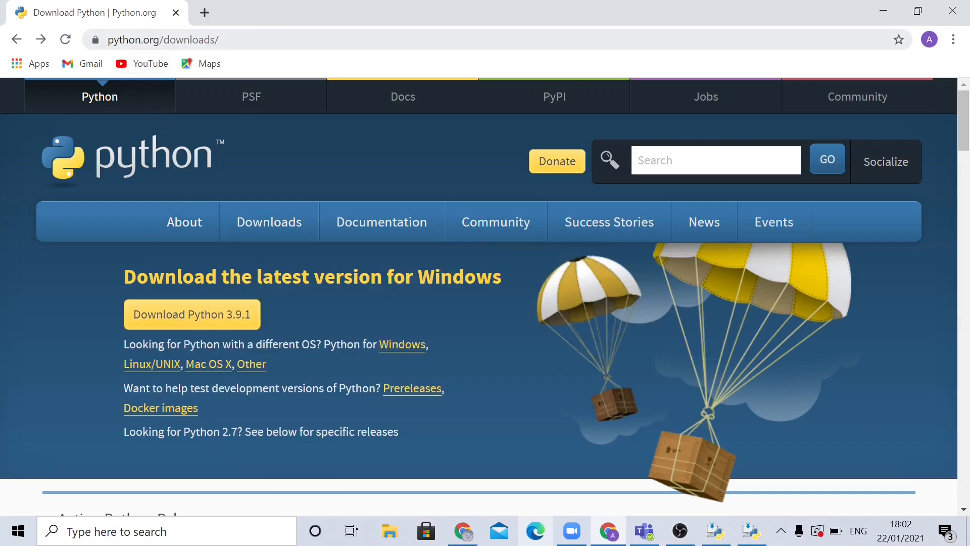
mouse_move(137, 85)
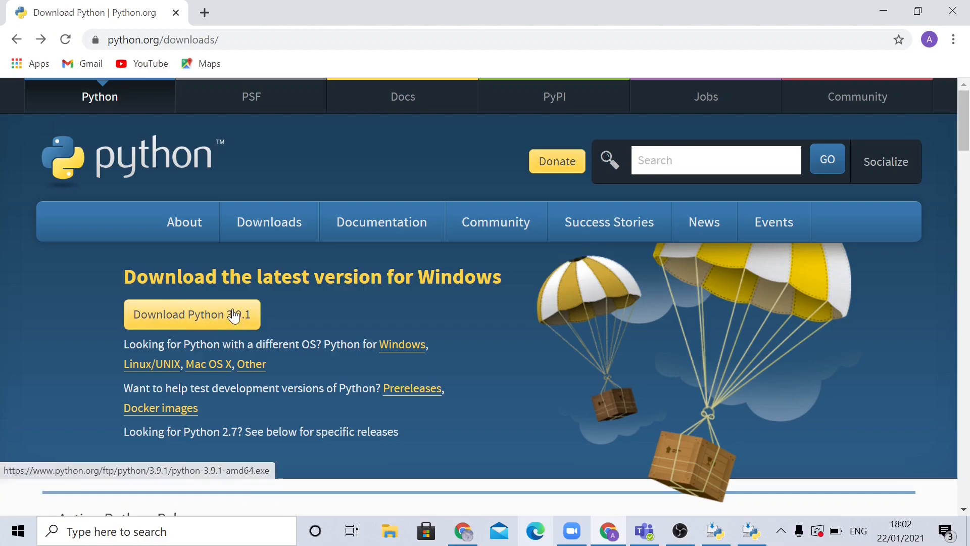
Download the Python 3.9.1 Windows installer from python.org/downloads.
click(192, 314)
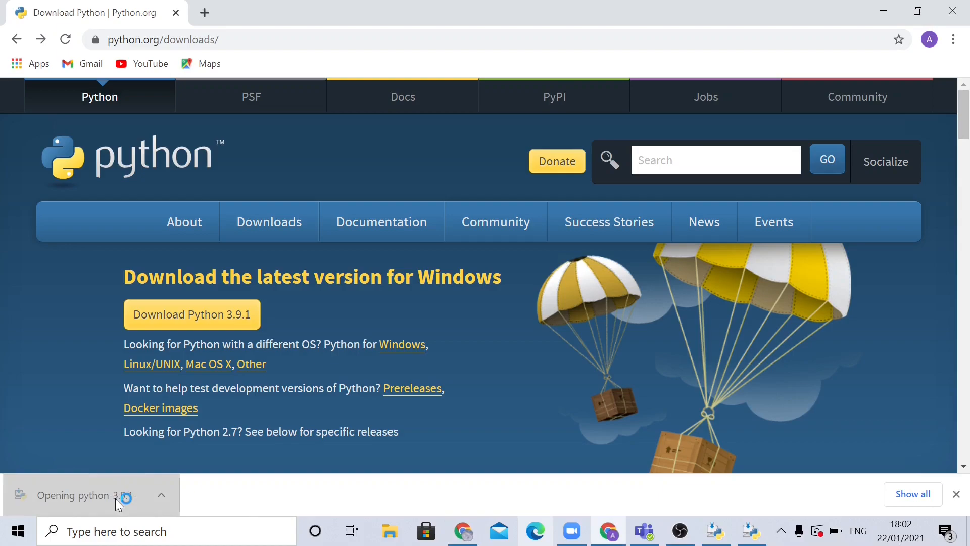
Launch the downloaded .exe and choose 'Upgrade Now' to install Python 3.9.1.
click(83, 495)
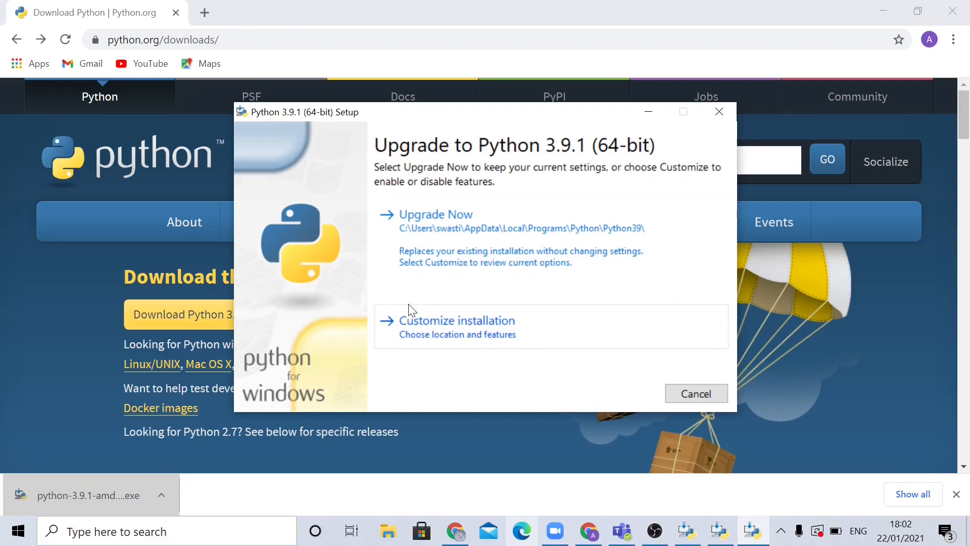
click(435, 214)
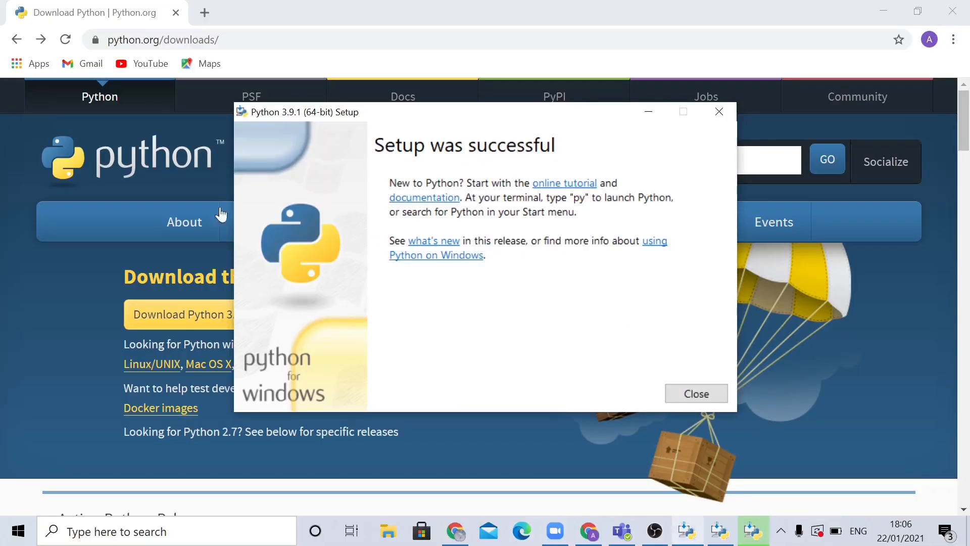
mouse_move(242, 237)
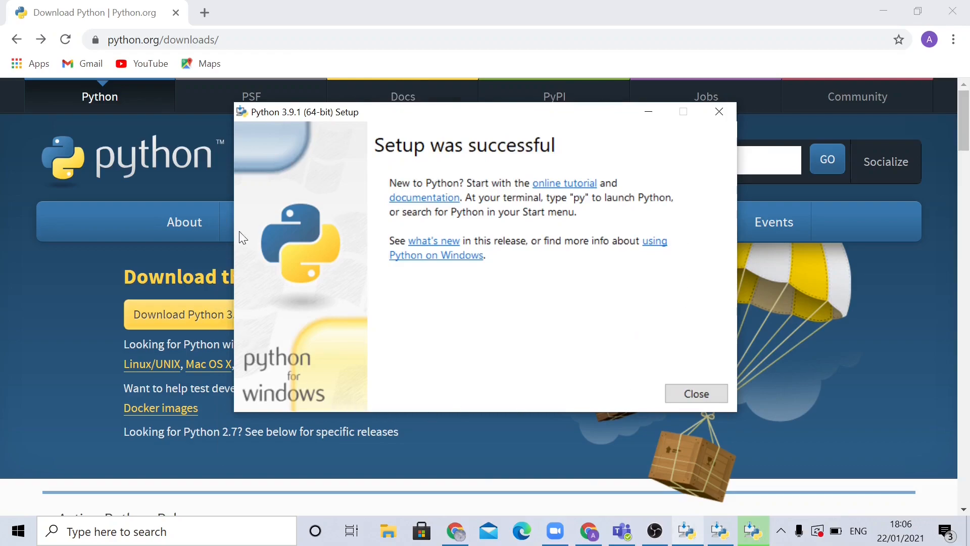
mouse_move(284, 213)
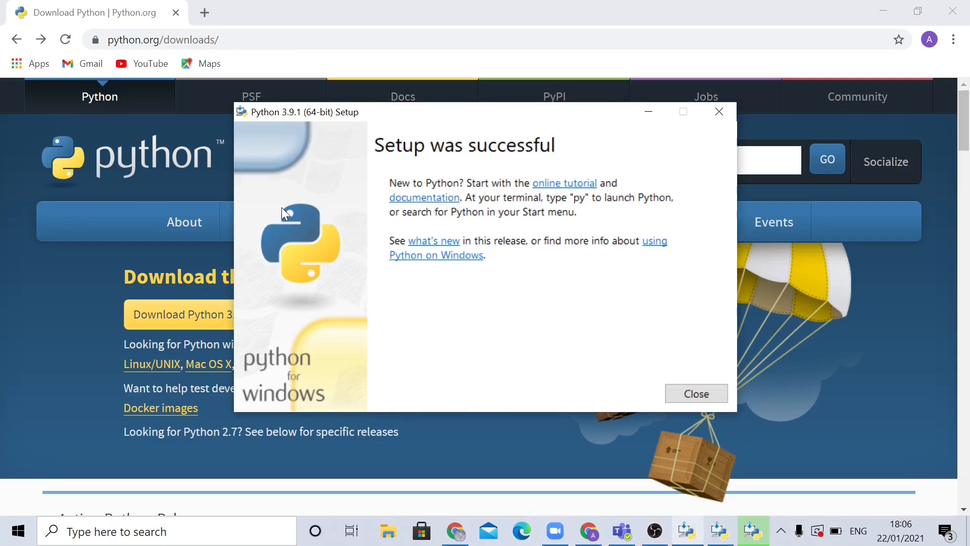
mouse_move(297, 217)
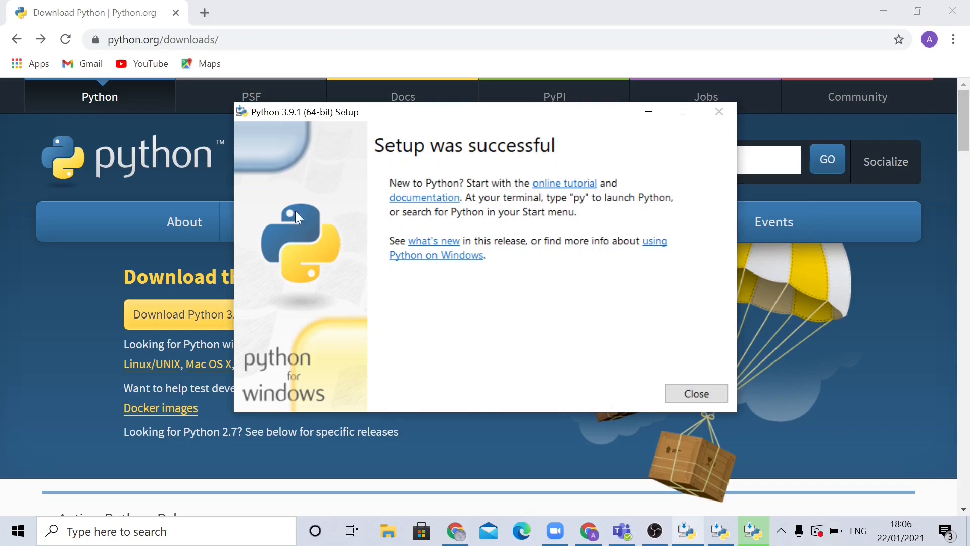
Close the 'Setup was successful' Python 3.9.1 window.
click(695, 394)
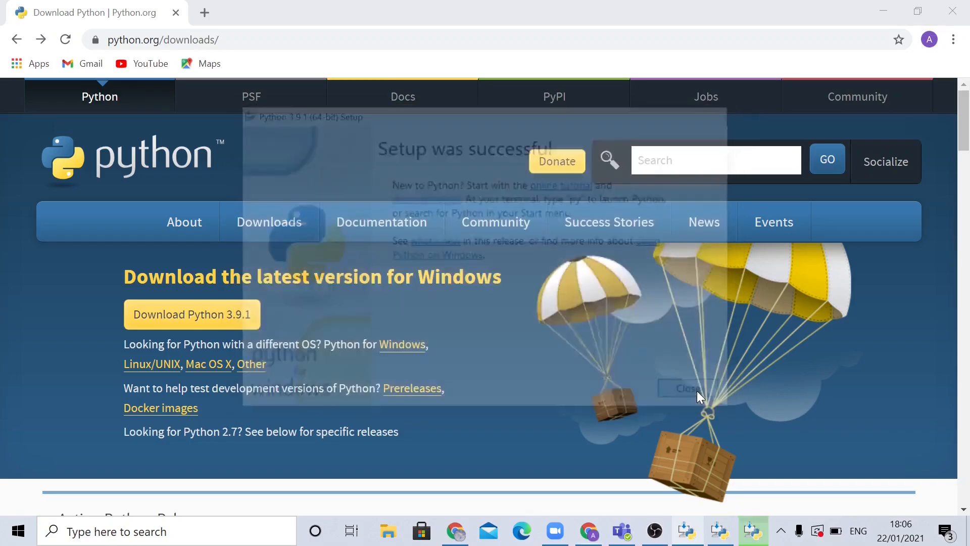
click(685, 388)
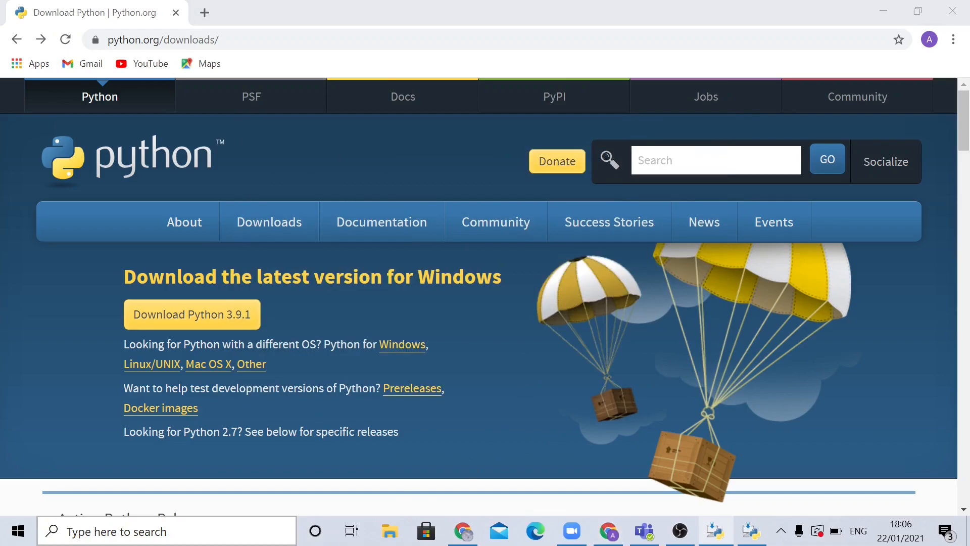
Search 'IDLE' from the Start menu and launch IDLE (Python 3.9 64-bit).
click(167, 531)
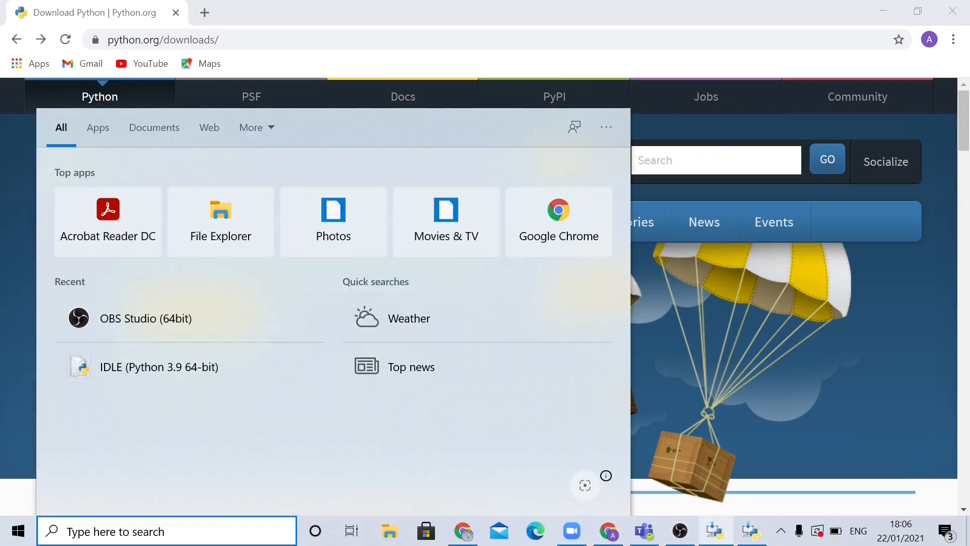
text(IDLE)
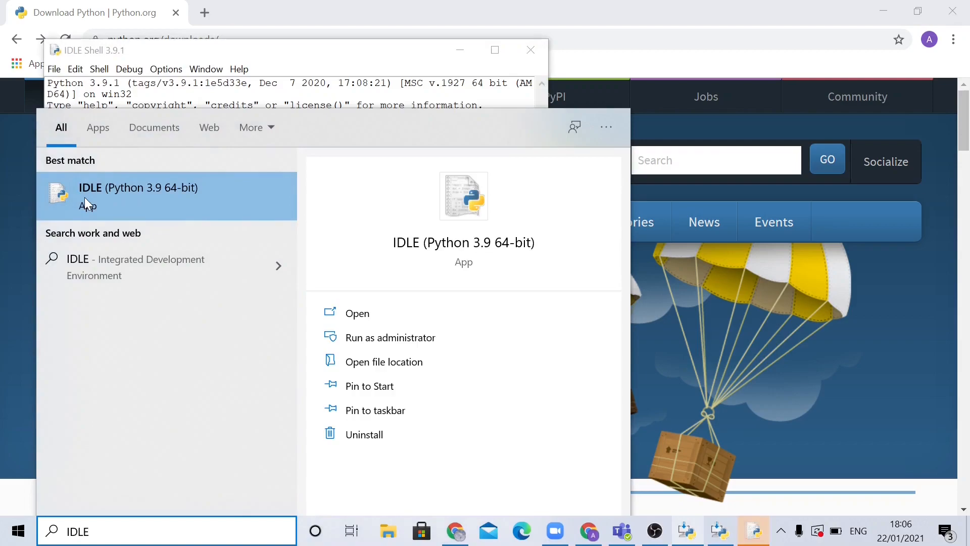
click(137, 188)
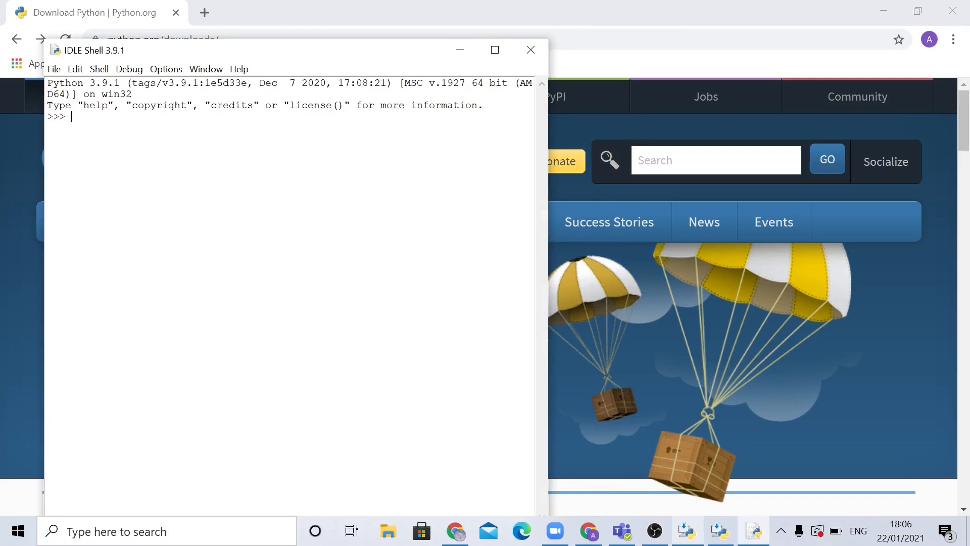
mouse_move(609, 398)
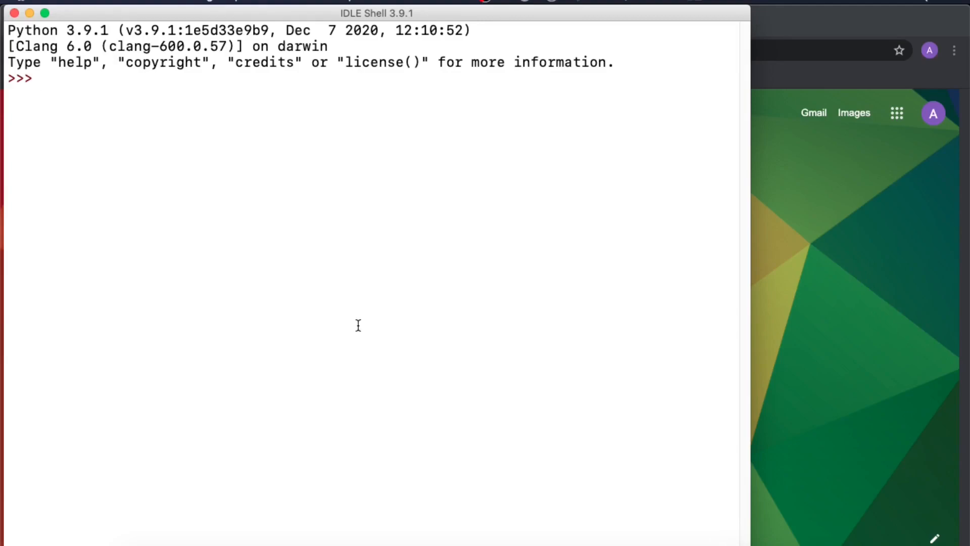
Enter print("Hello World!") at the IDLE prompt.
text(print)
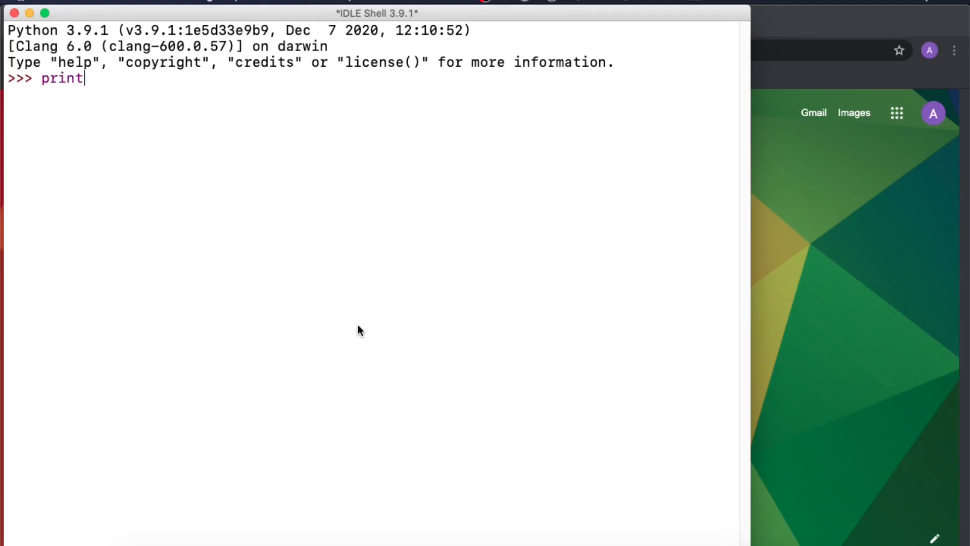
text((")
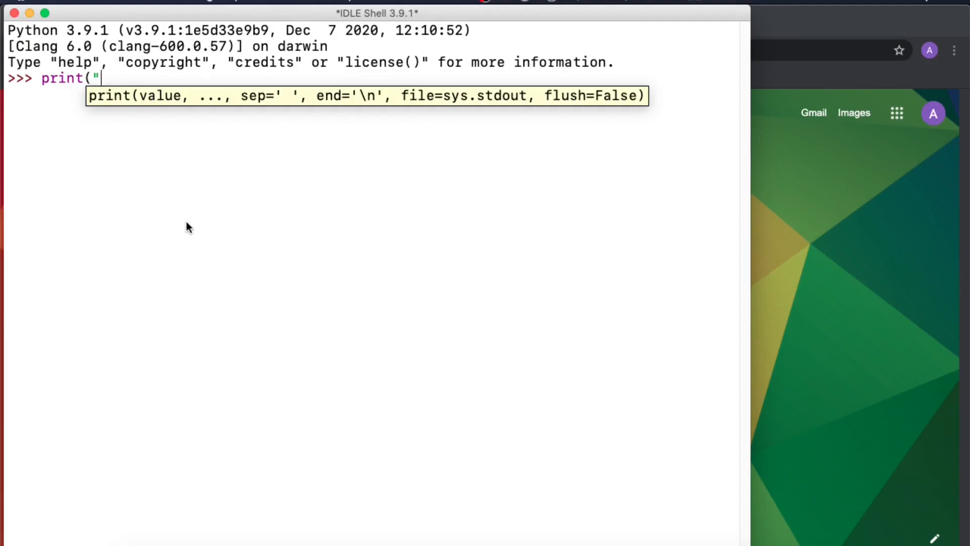
text(Hello World)
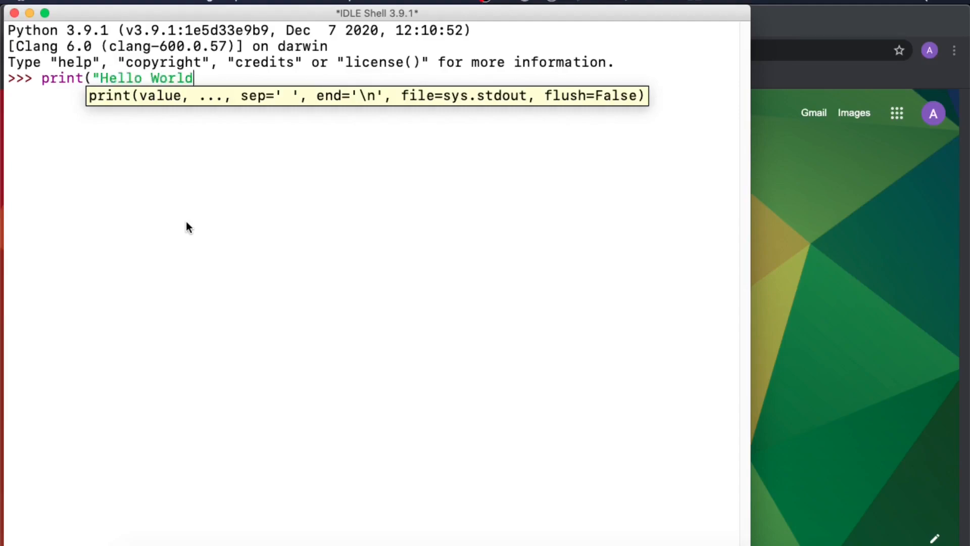
text(!")
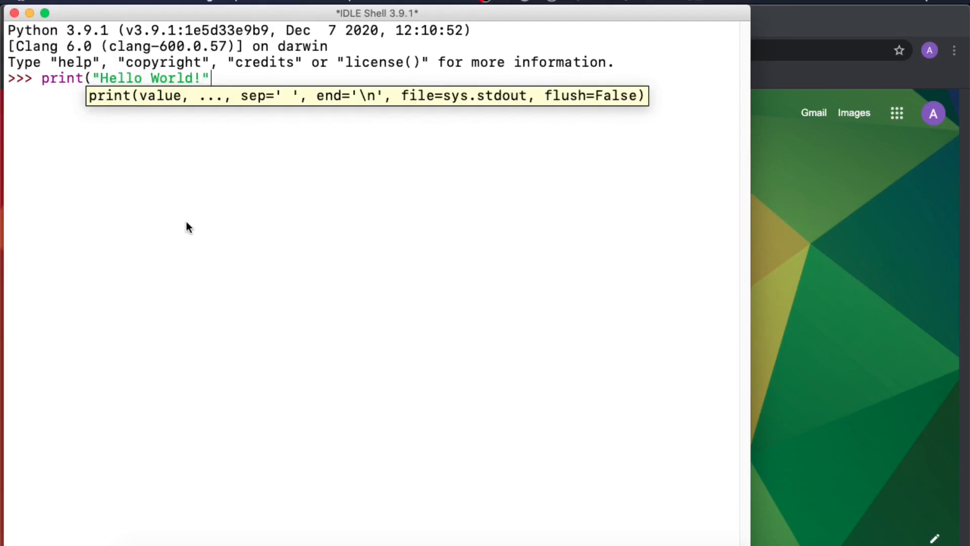
text())
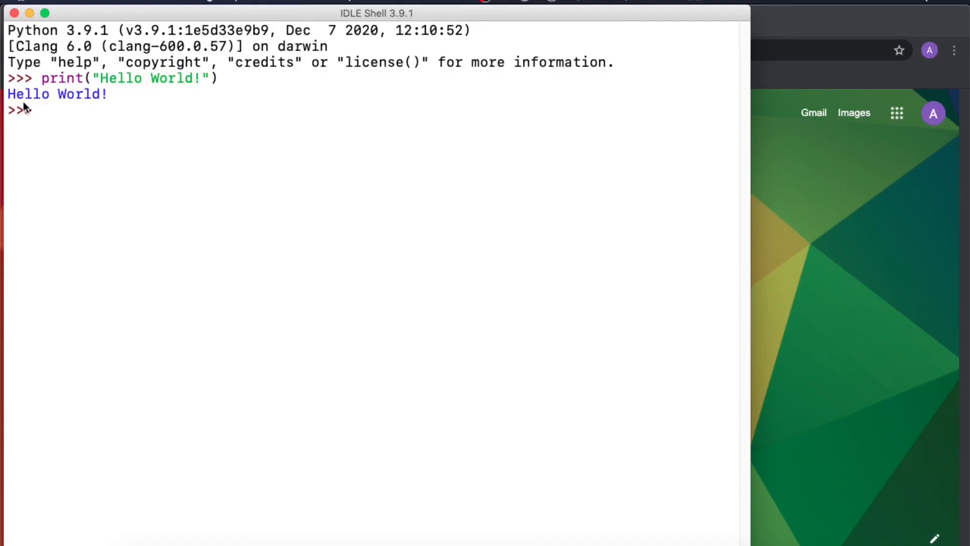
mouse_move(111, 131)
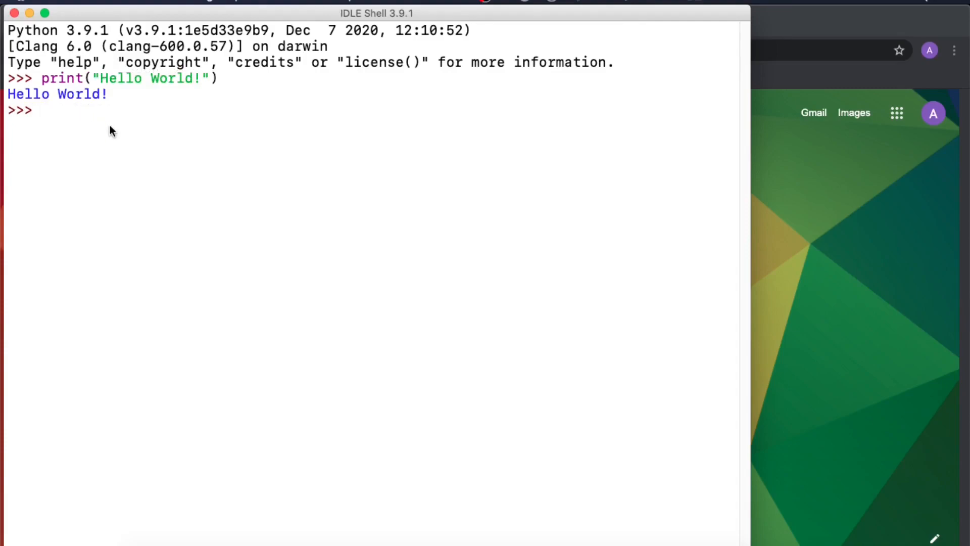
Enter print('Hello World!") to see the SyntaxError, then run print('Hello World').
text(p)
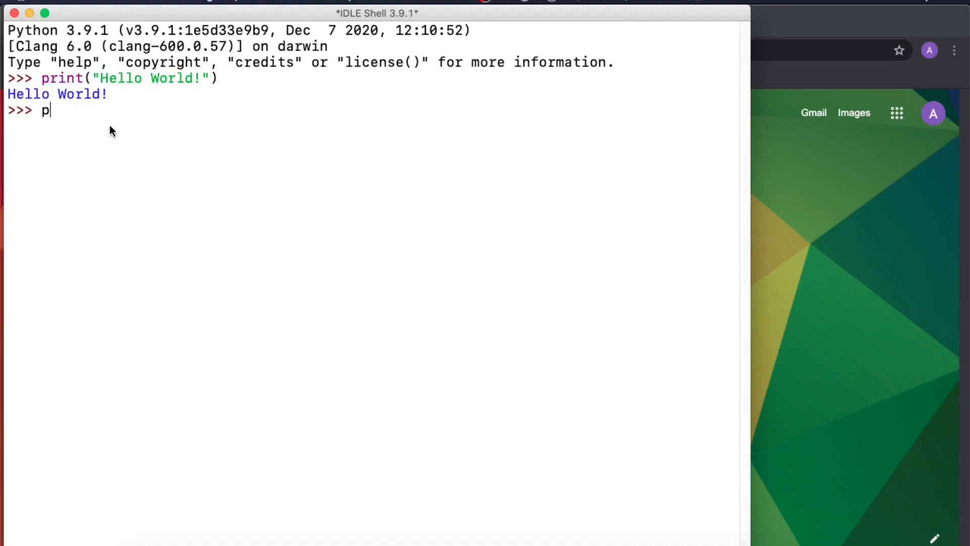
text(rint()
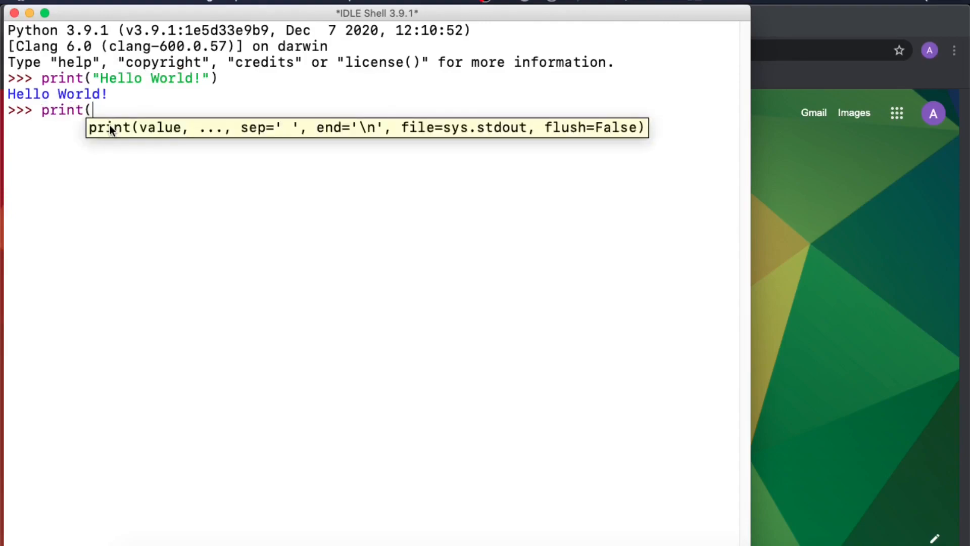
text('Hello)
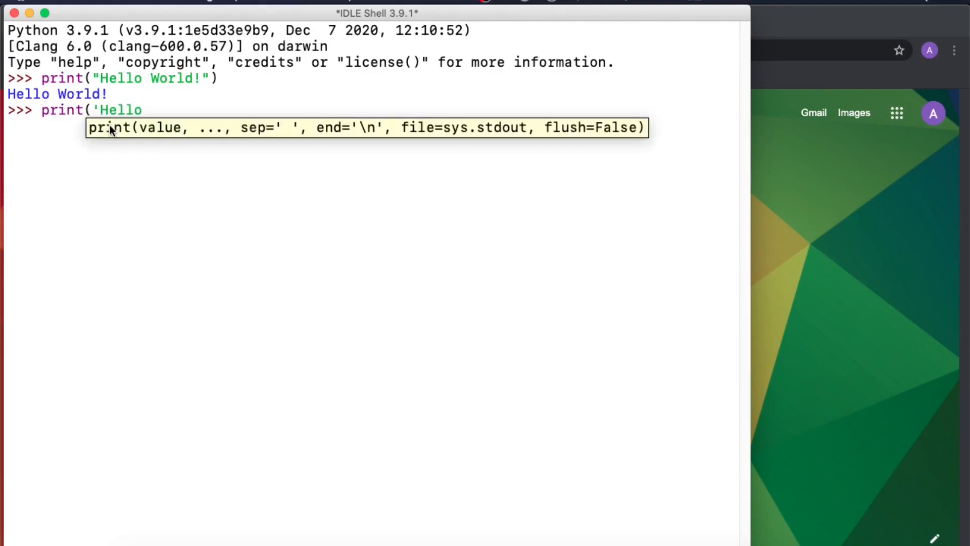
text(World!)
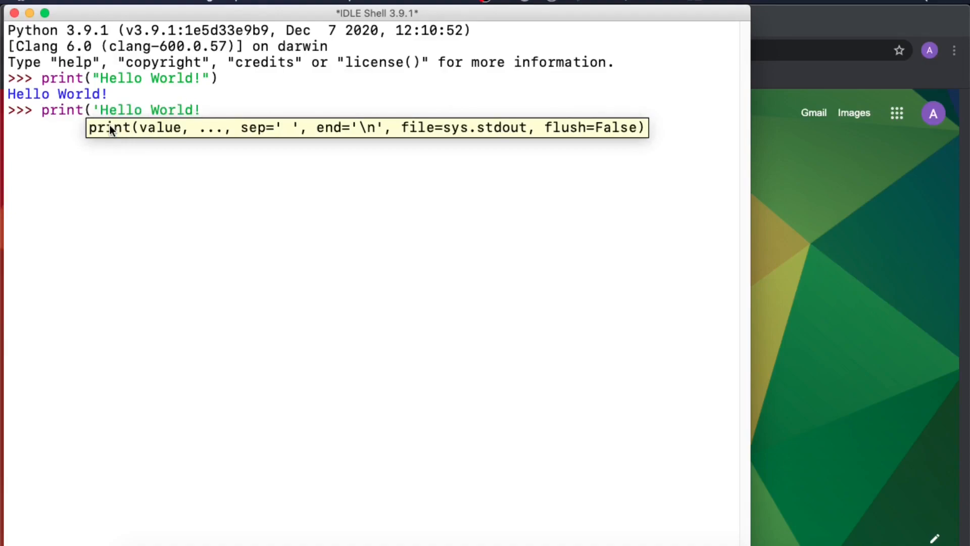
text(")
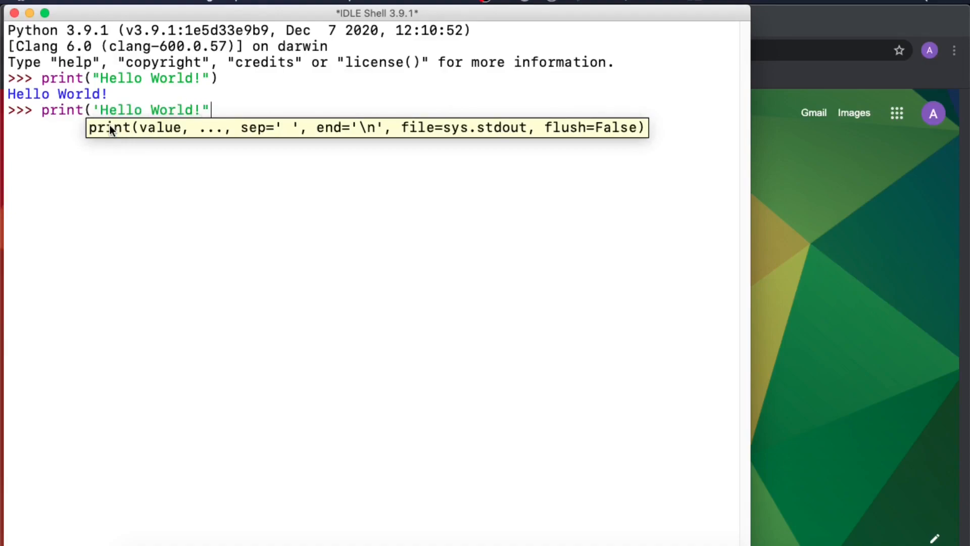
text())
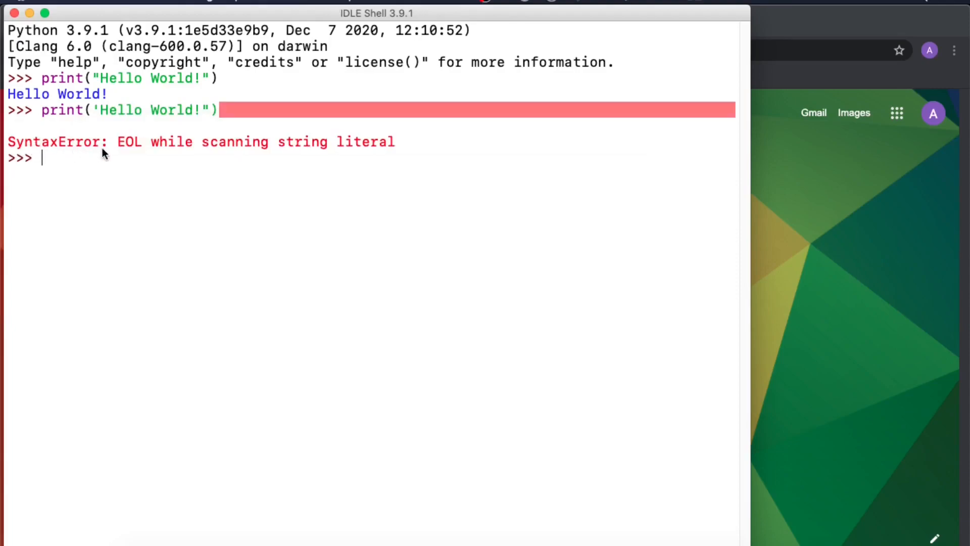
mouse_move(96, 123)
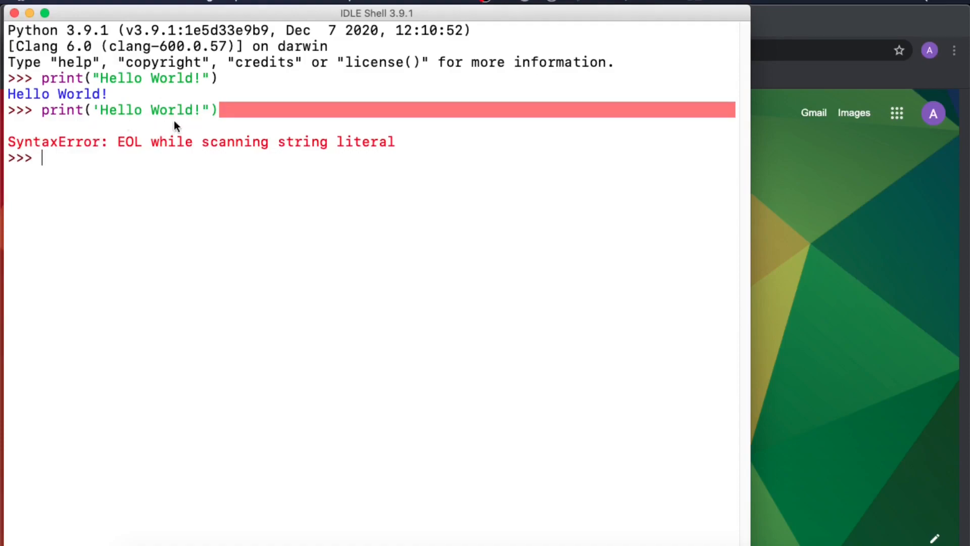
mouse_move(203, 122)
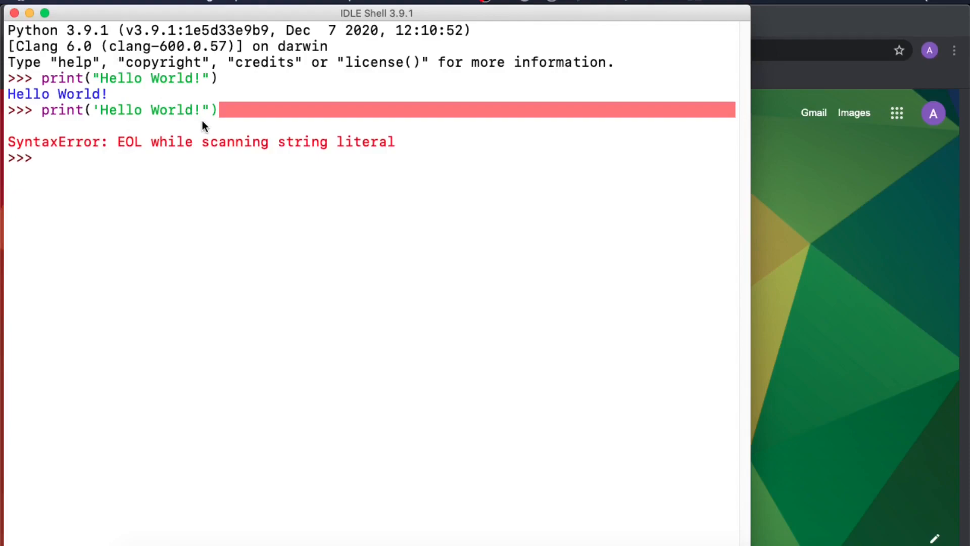
text(print('Hello World'))
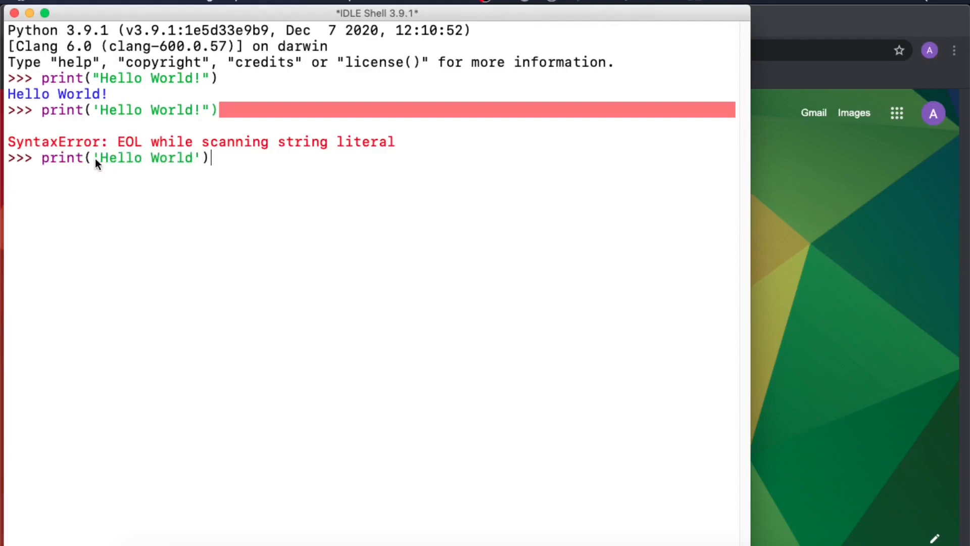
mouse_move(195, 167)
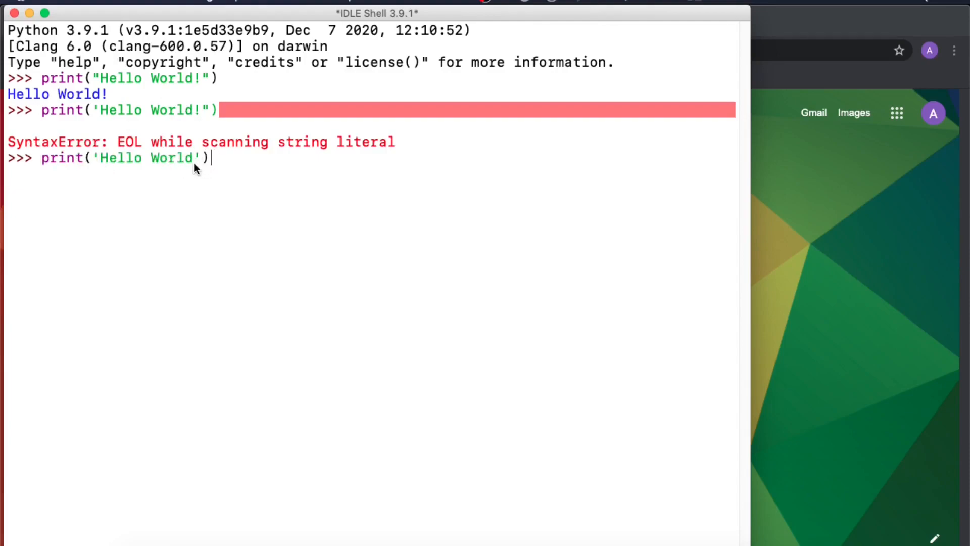
key(Return)
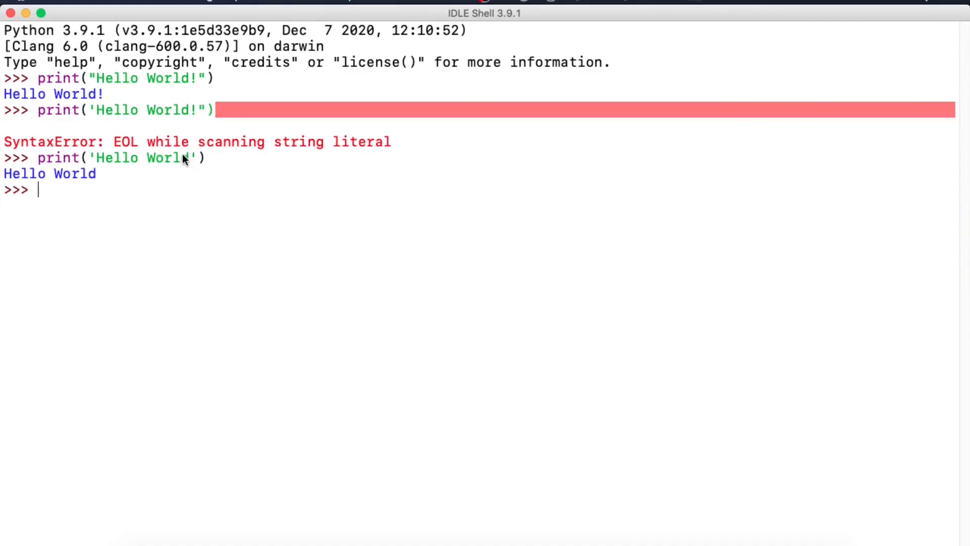
Run print("Are you enjoying Python so far?") in the IDLE Shell to display the question.
text(print(")
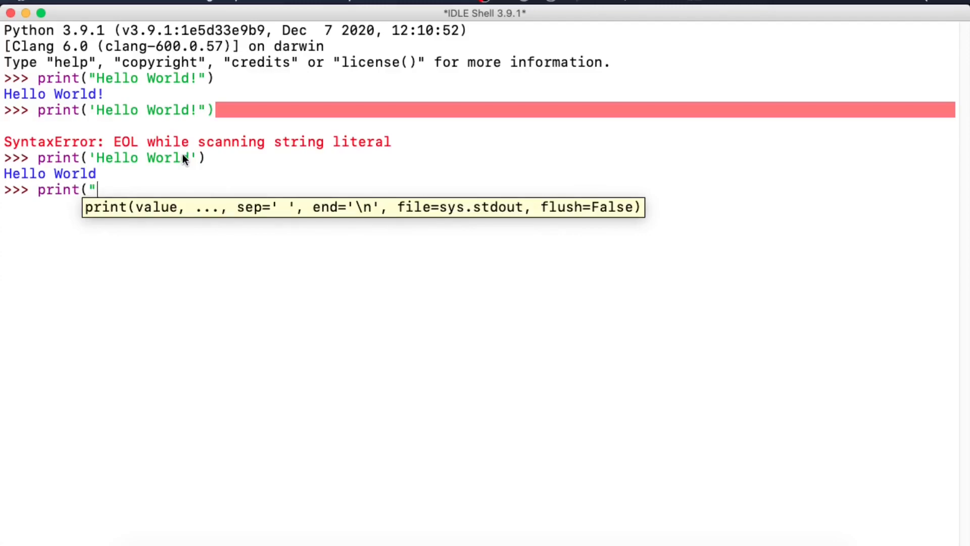
text(Are you)
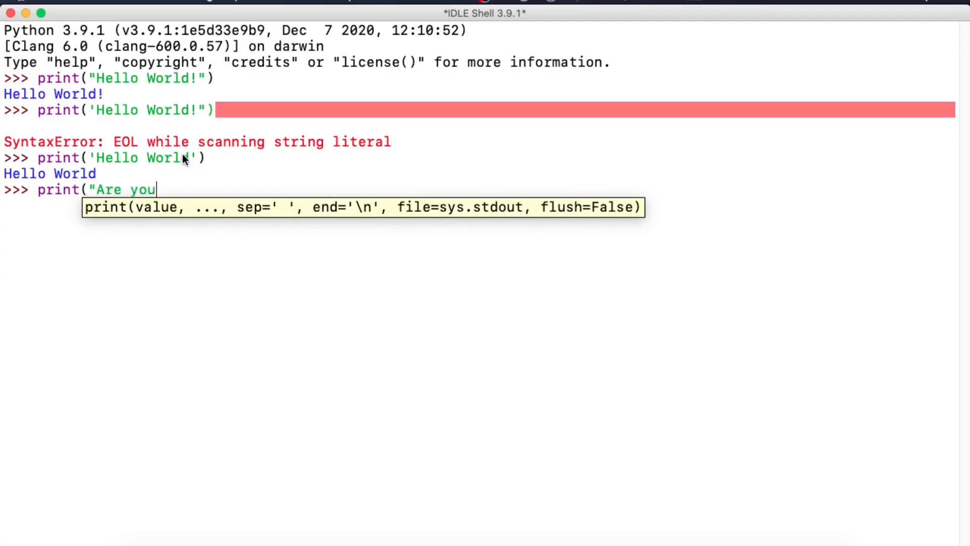
text(enjoying Python s)
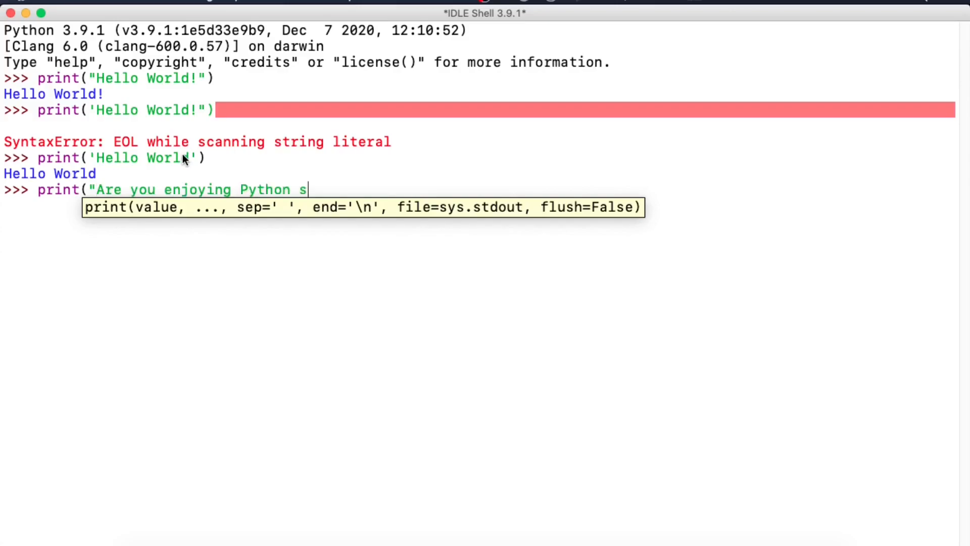
text(o far?)
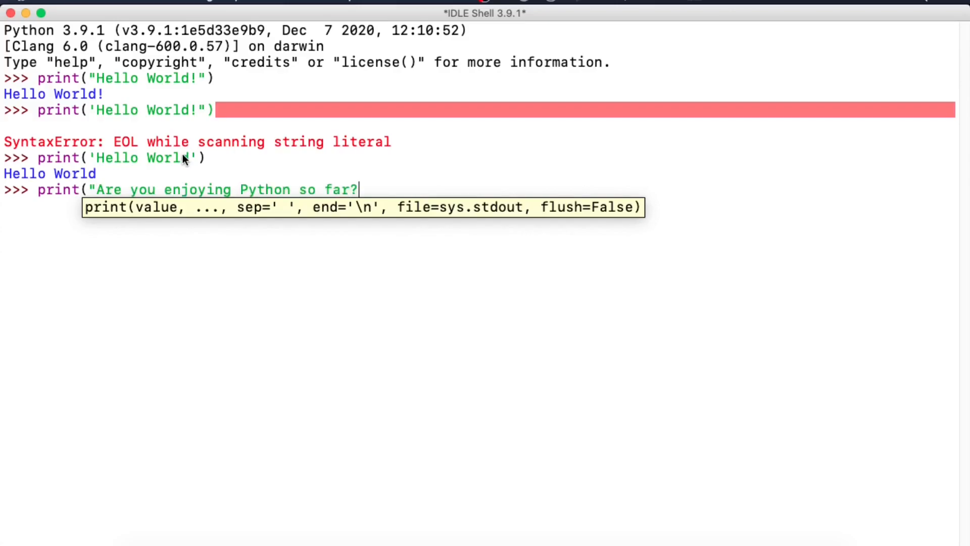
text(")
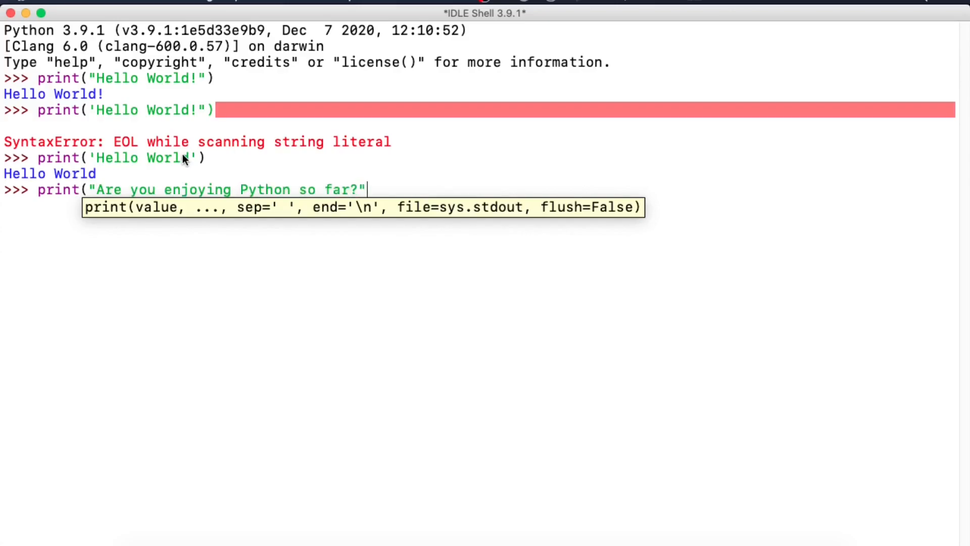
text())
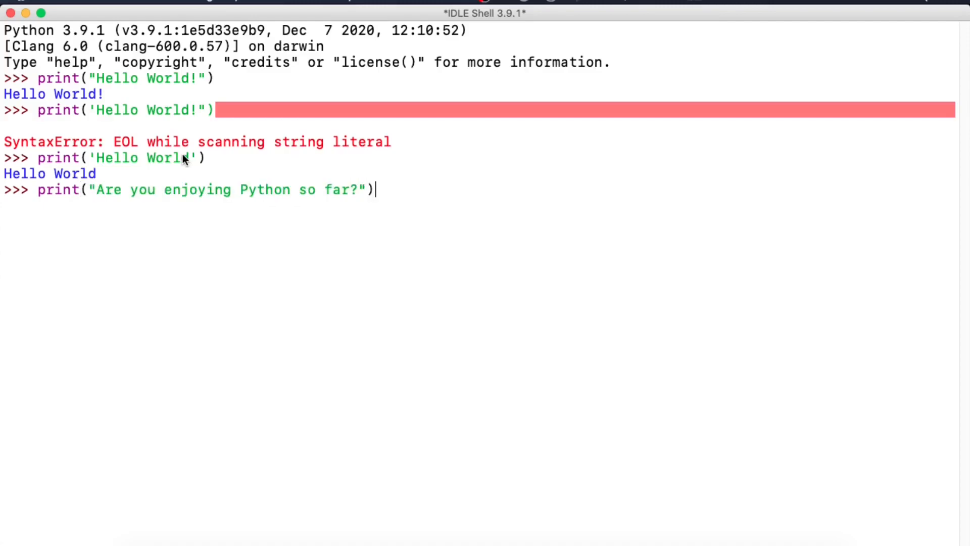
key(enter)
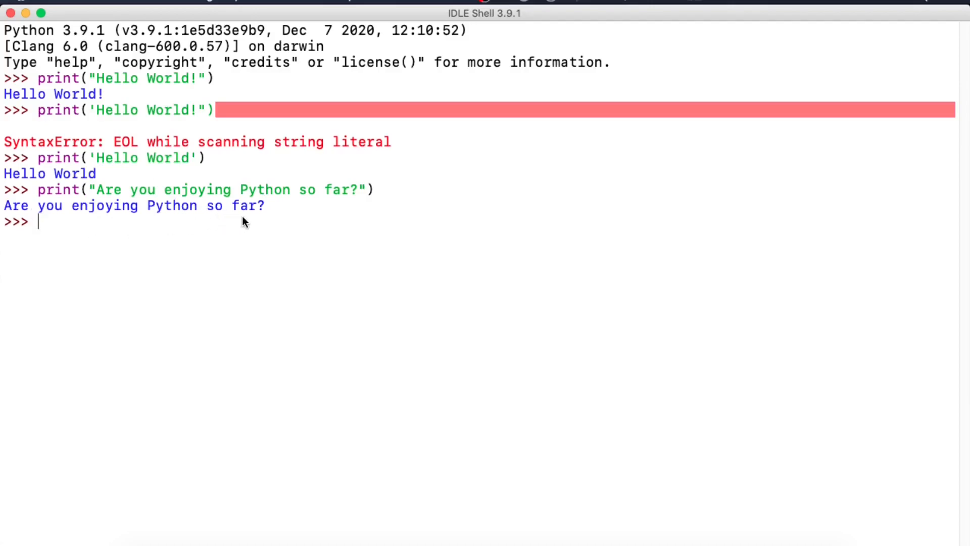